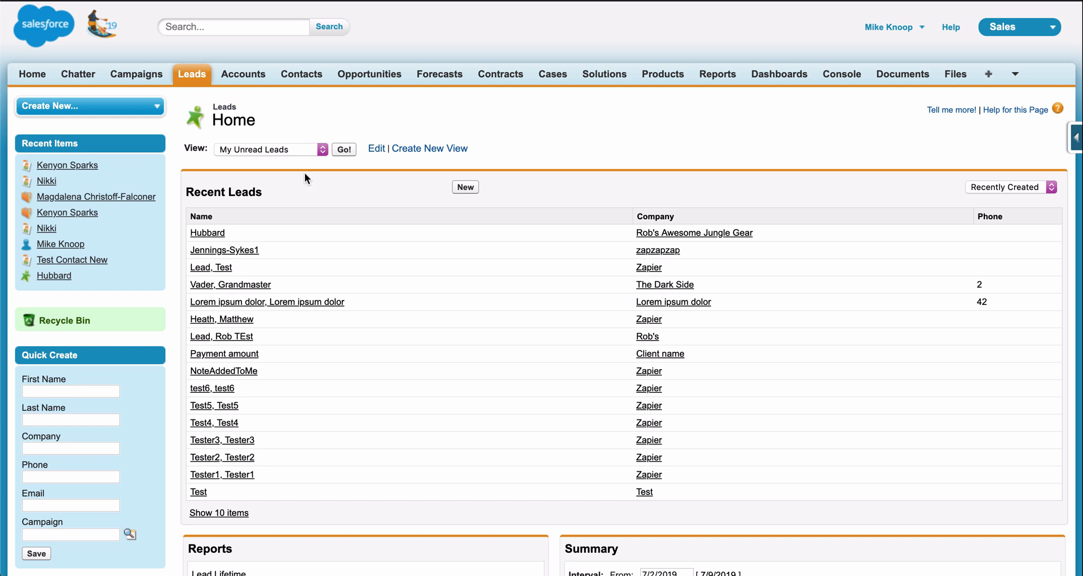
Start a new Salesforce lead, then leave the form without saving.
{"action": "left_click", "coordinate": [89, 105]}
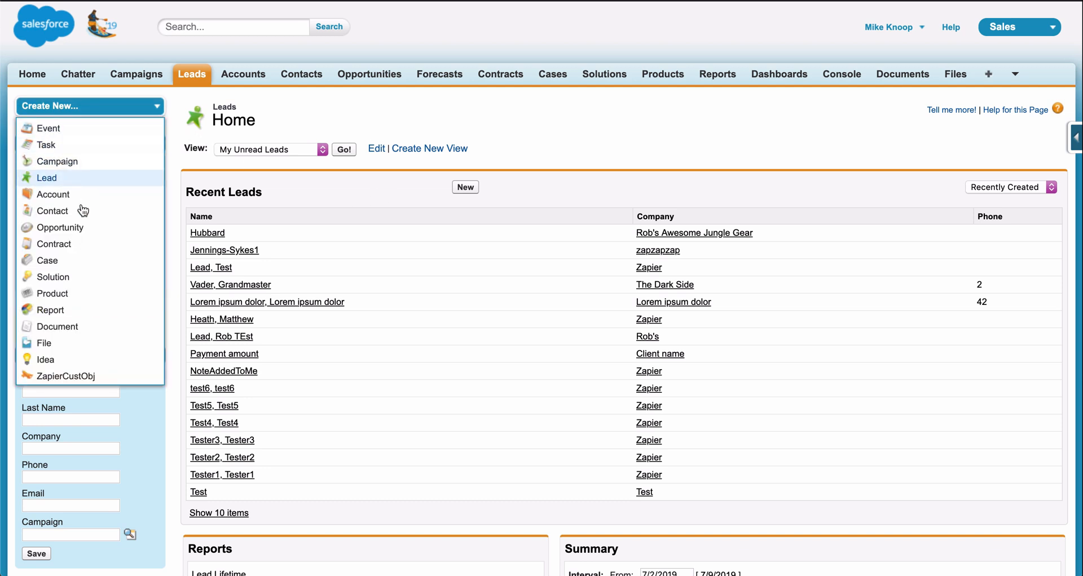
{"action": "left_click", "coordinate": [46, 177]}
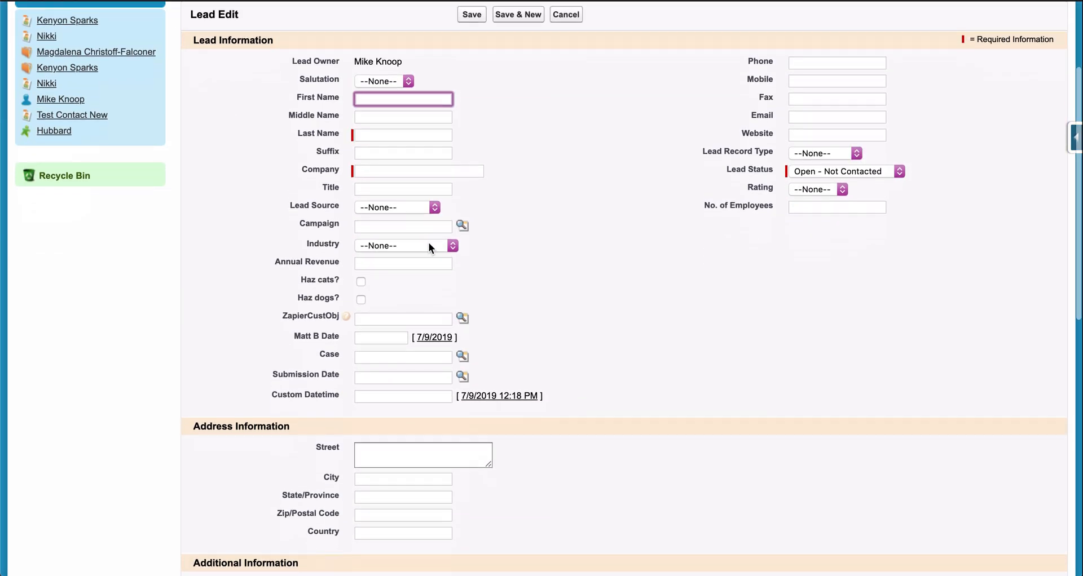
{"action": "left_click", "coordinate": [566, 14]}
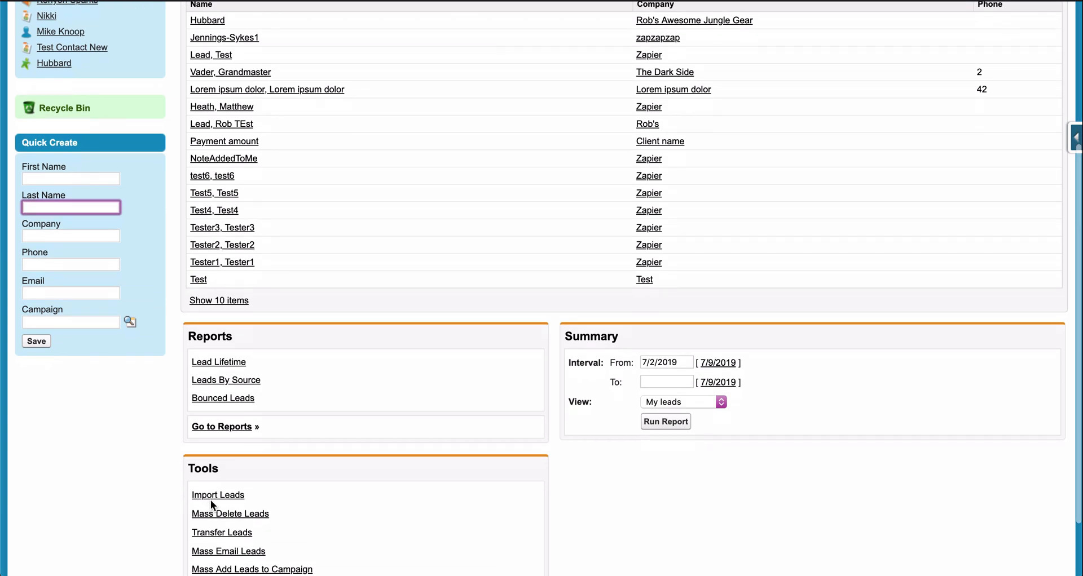
{"action": "left_click", "coordinate": [218, 496]}
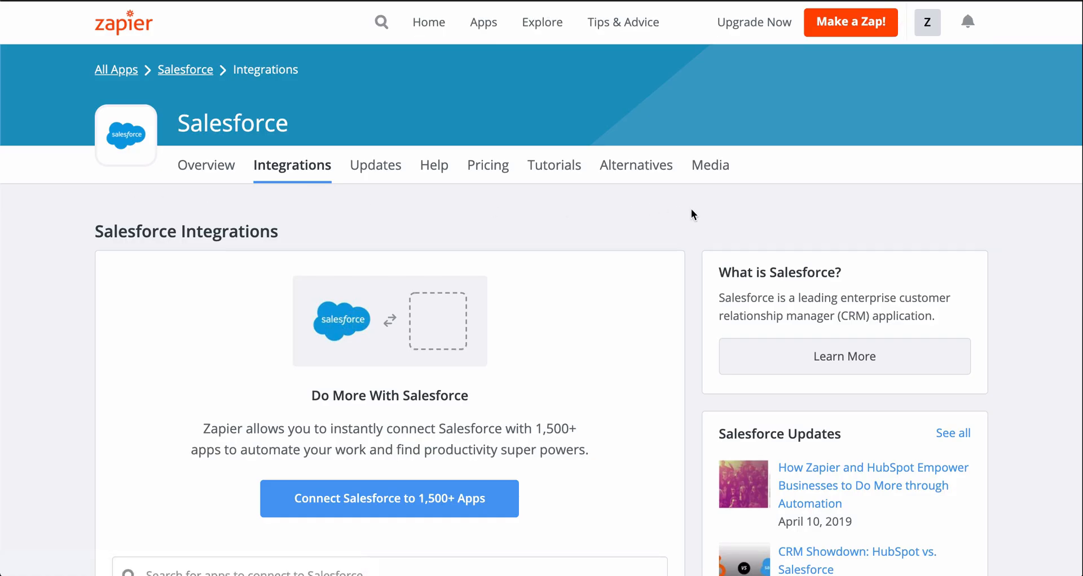
Page through Salesforce's connectable apps to the Facebook Lead Ads to Salesforce template.
{"action": "scroll", "scroll_direction": "down", "scroll_amount": 3}
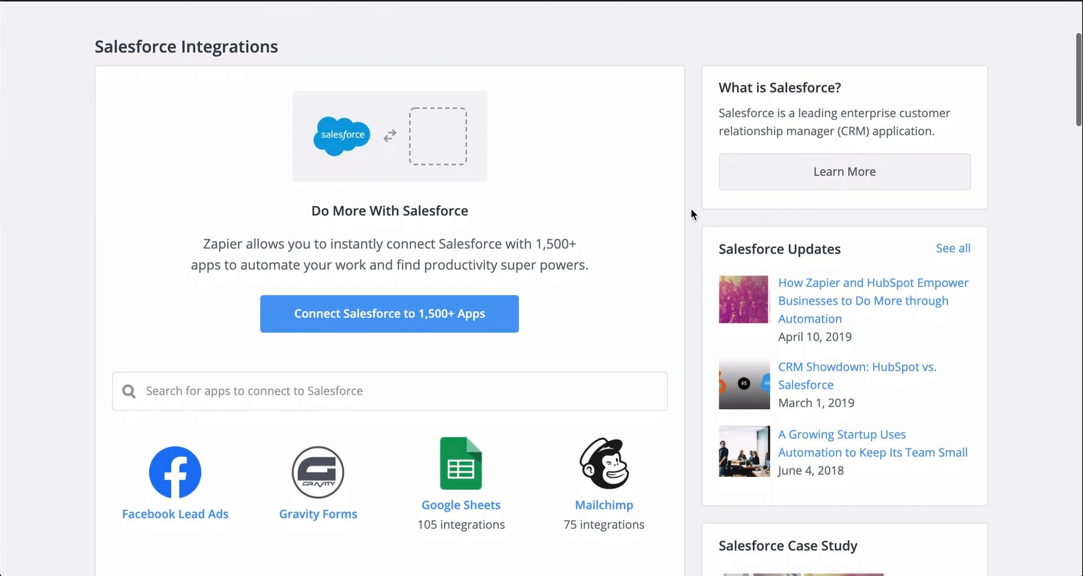
{"action": "scroll", "scroll_direction": "down", "scroll_amount": 3}
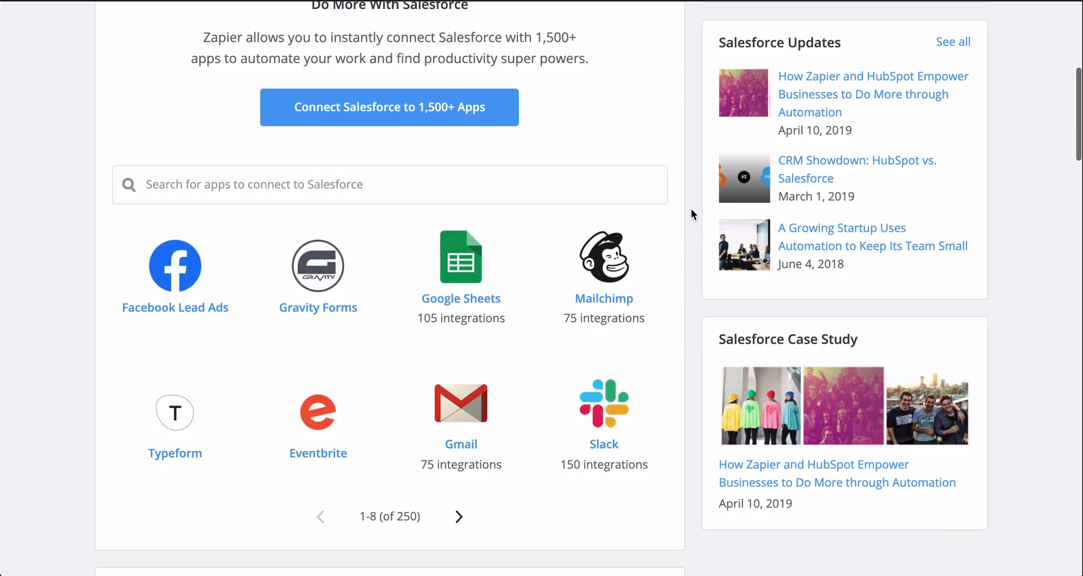
{"action": "left_click", "coordinate": [458, 517]}
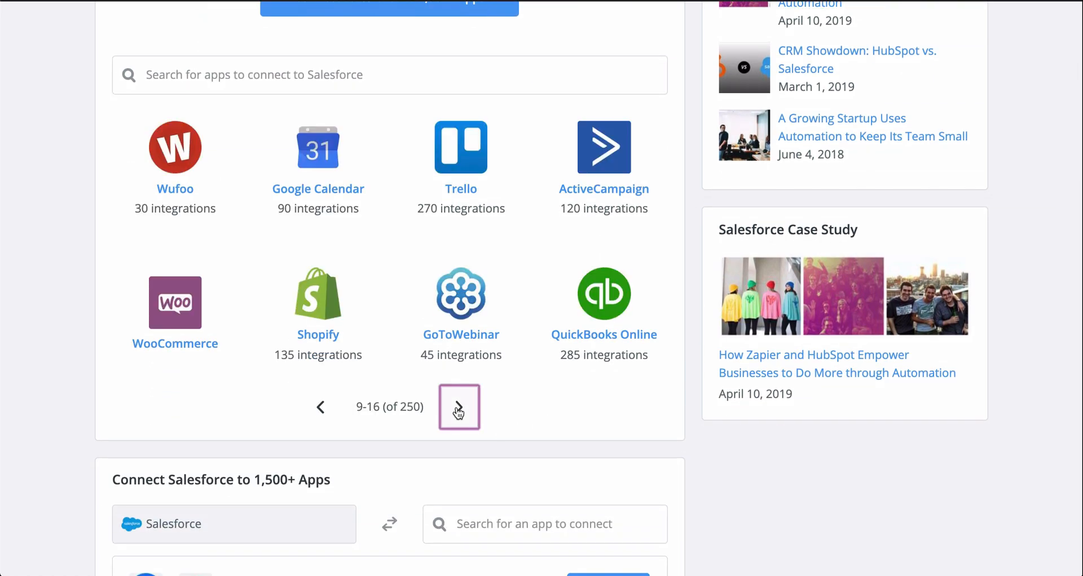
{"action": "left_click", "coordinate": [459, 407]}
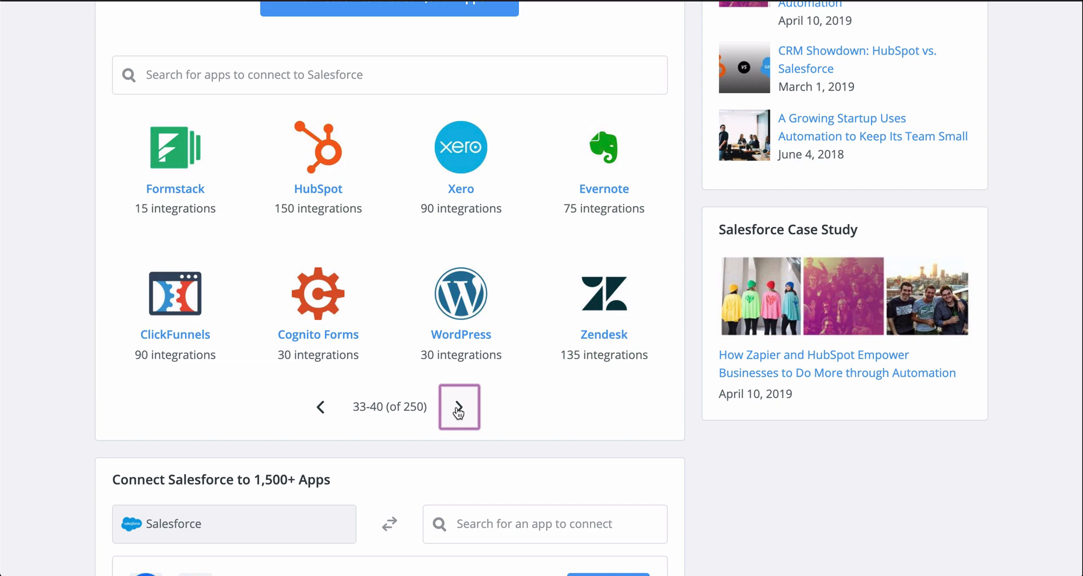
{"action": "left_click", "coordinate": [458, 406]}
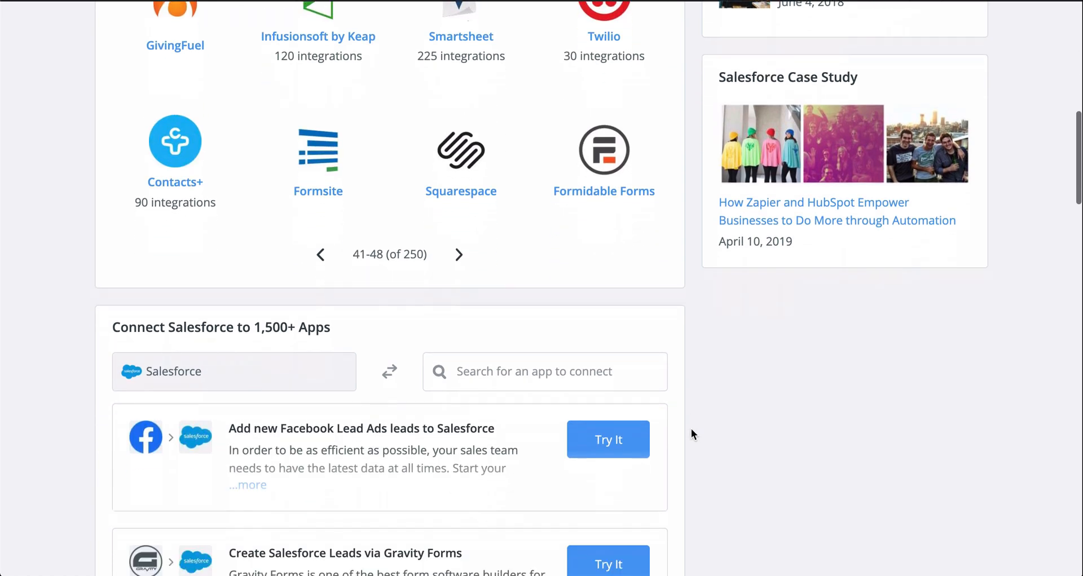
{"action": "scroll", "scroll_direction": "down", "scroll_amount": 3}
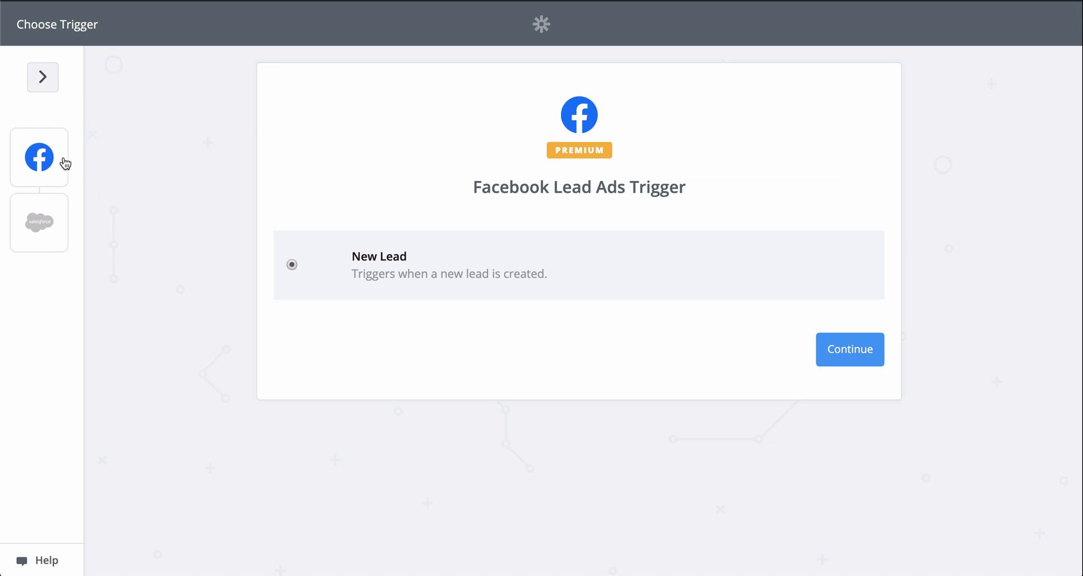
{"action": "mouse_move", "coordinate": [250, 357]}
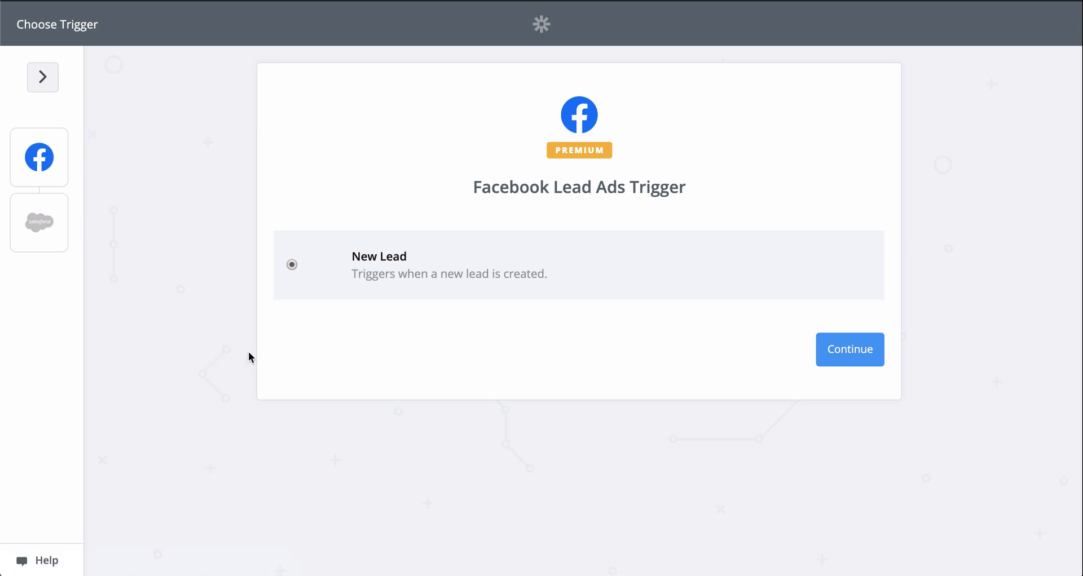
Confirm the New Lead trigger and authorize a Facebook account for ads, Pages and leads.
{"action": "left_click", "coordinate": [849, 350]}
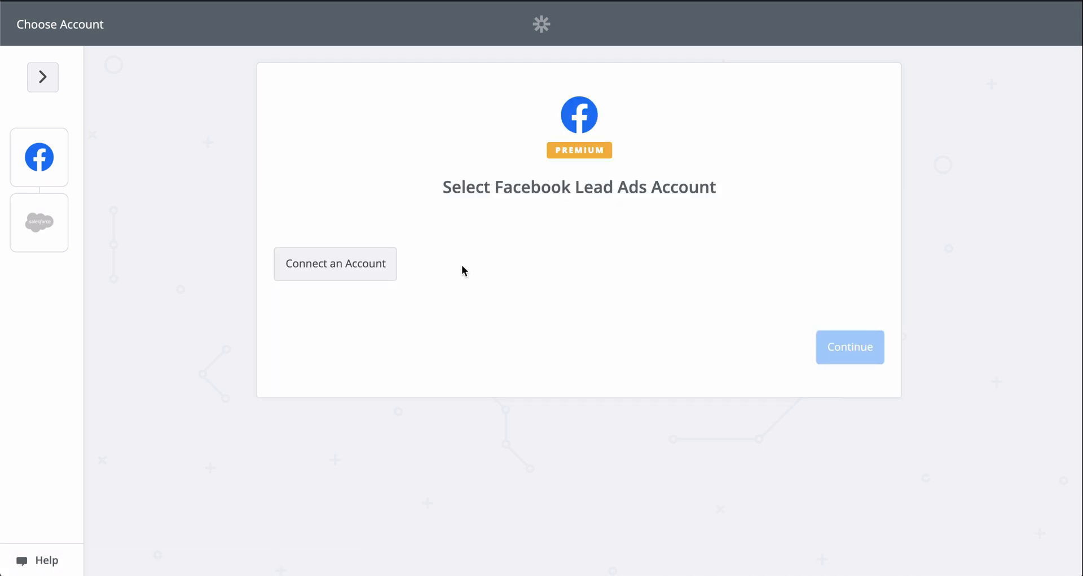
{"action": "left_click", "coordinate": [335, 264]}
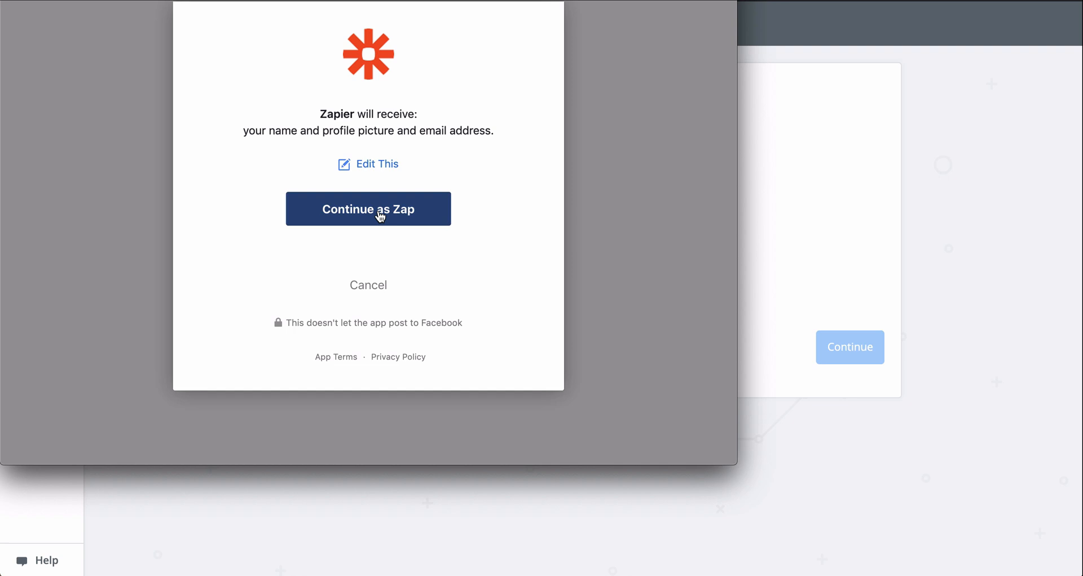
{"action": "left_click", "coordinate": [368, 209]}
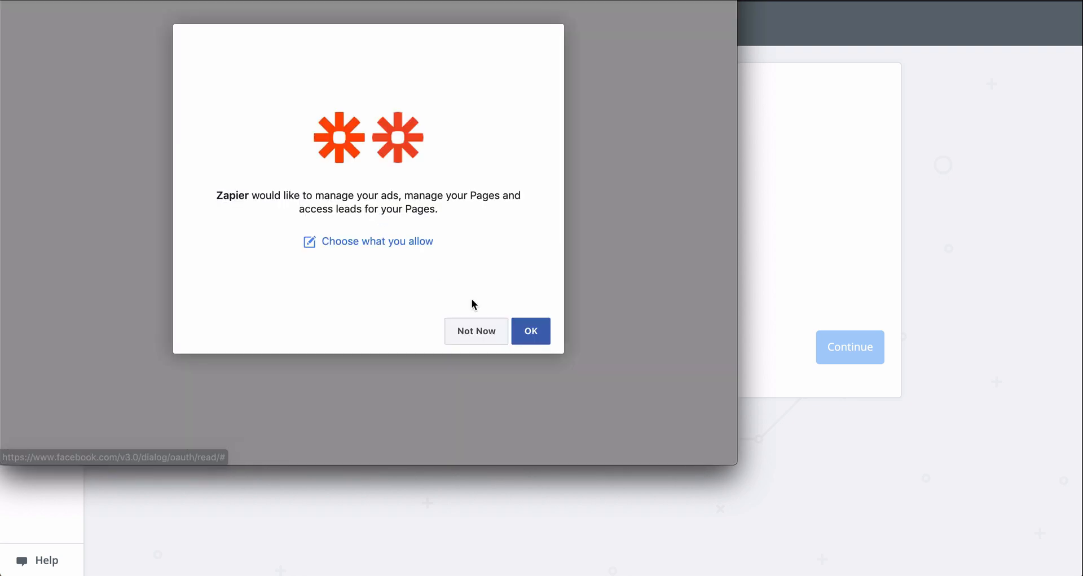
{"action": "left_click", "coordinate": [530, 331]}
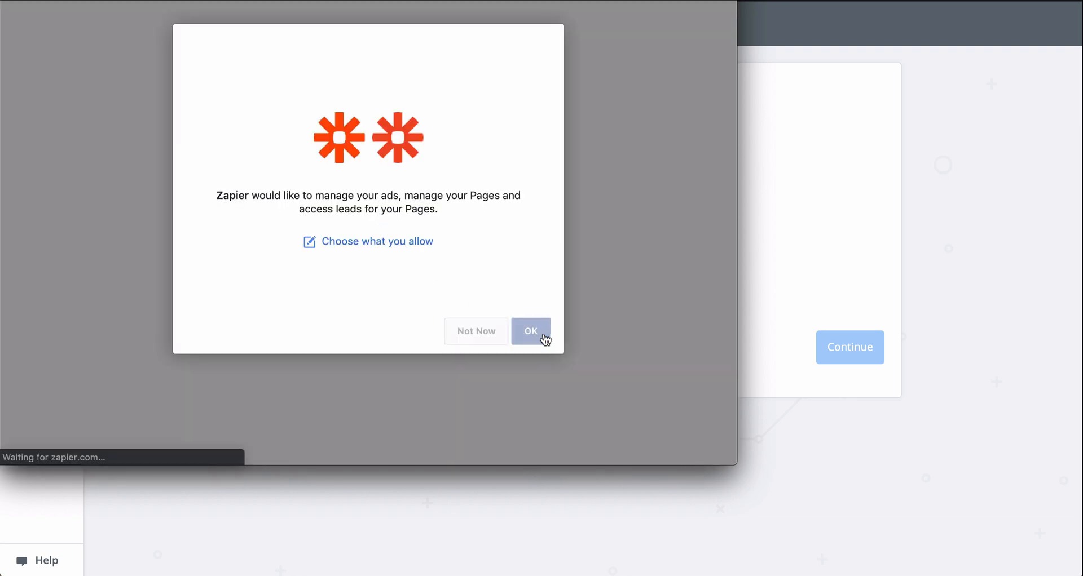
{"action": "left_click", "coordinate": [530, 331]}
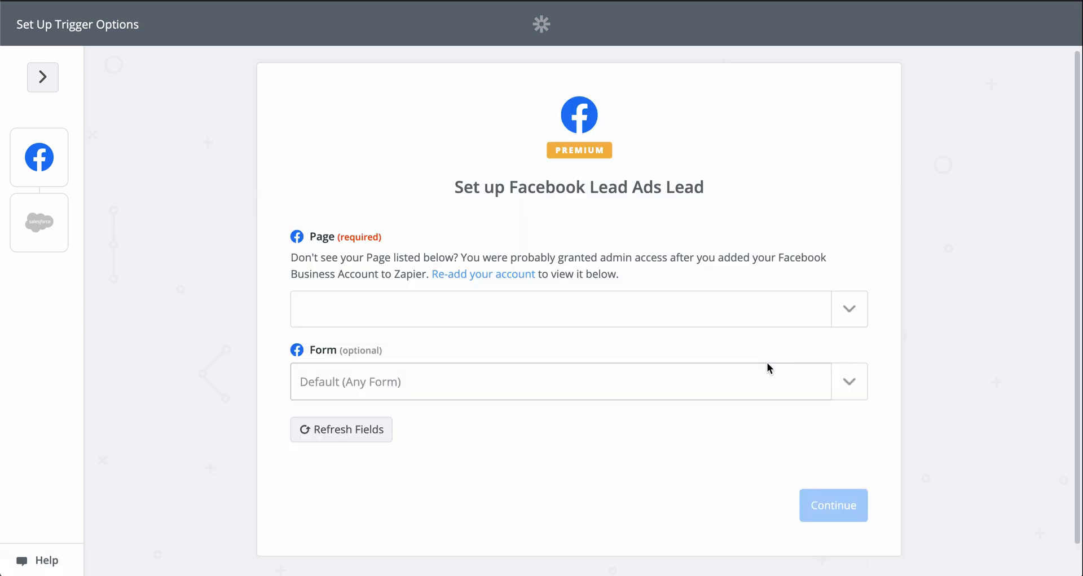
Use Zapier Partners Test Page and Tutorial Videos Test Form, then pull in a sample lead.
{"action": "left_click", "coordinate": [849, 308]}
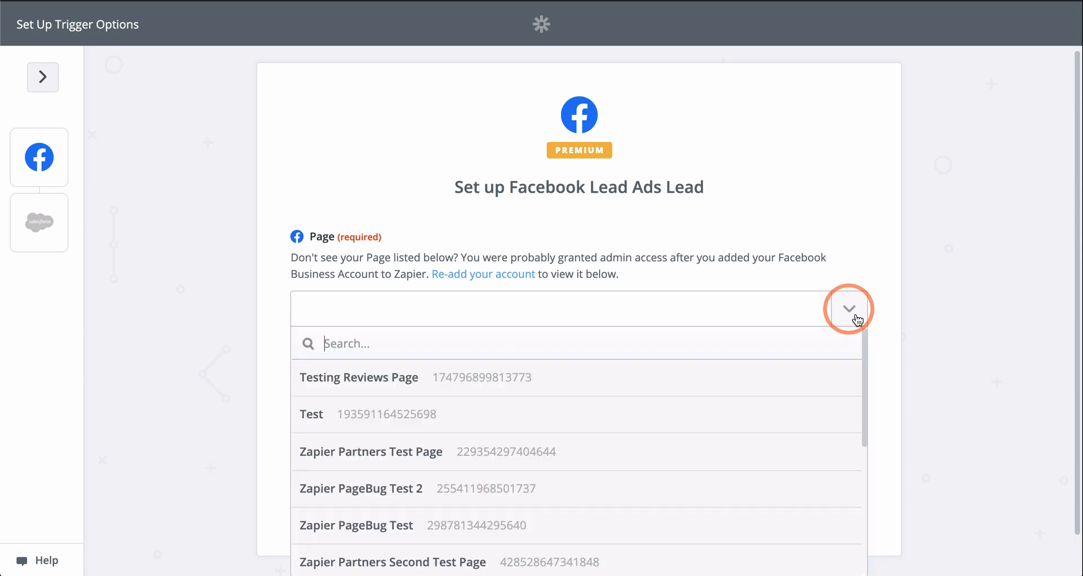
{"action": "left_click", "coordinate": [372, 451]}
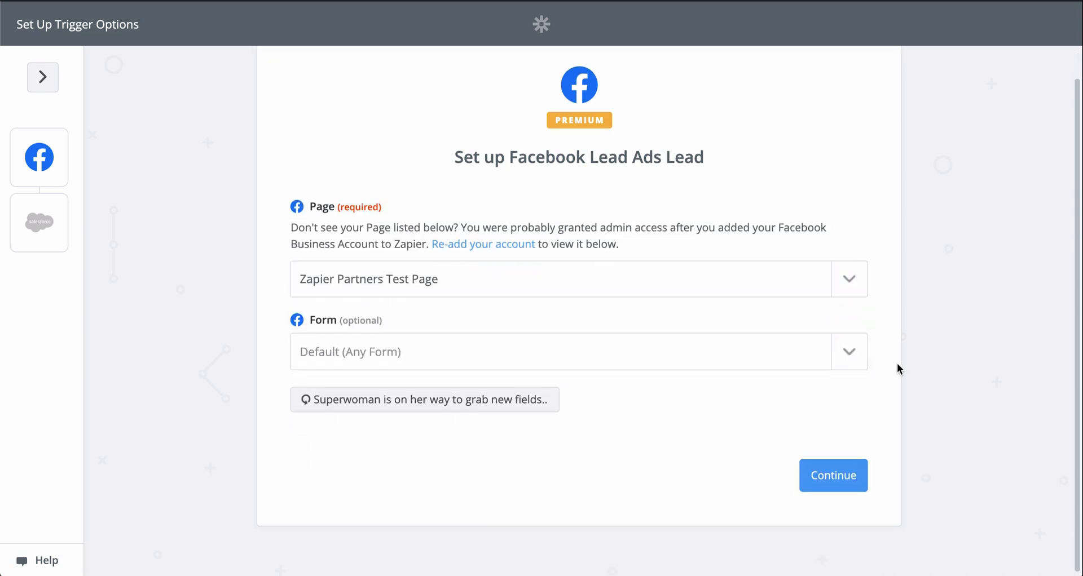
{"action": "left_click", "coordinate": [833, 475]}
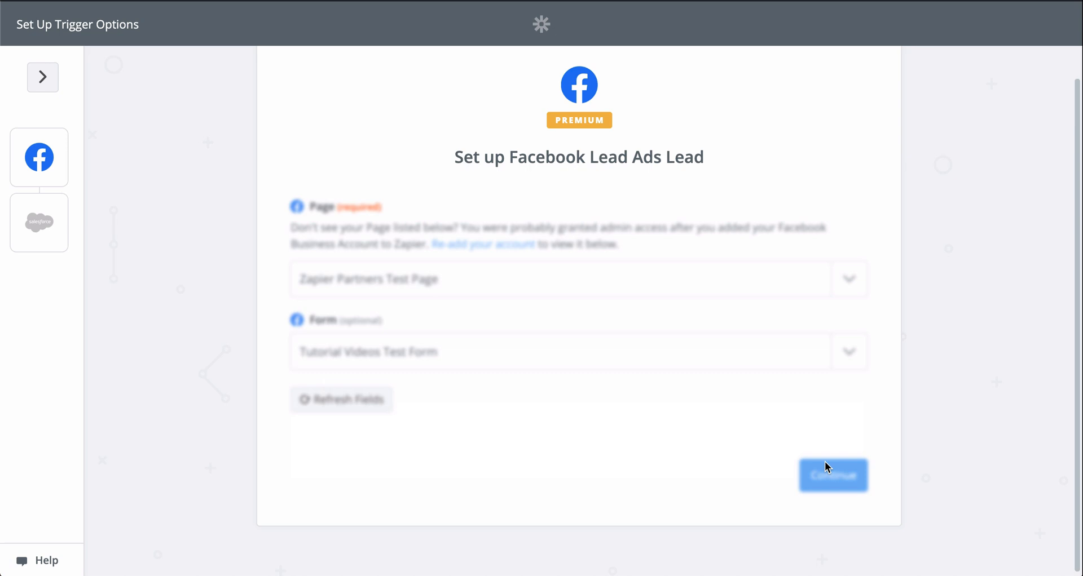
{"action": "left_click", "coordinate": [833, 474]}
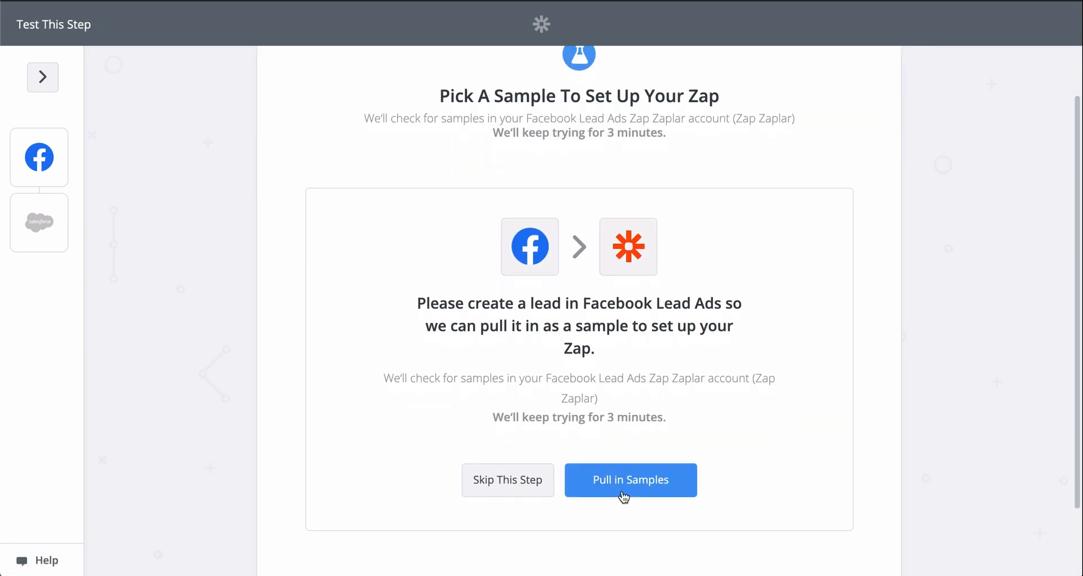
{"action": "left_click", "coordinate": [630, 480]}
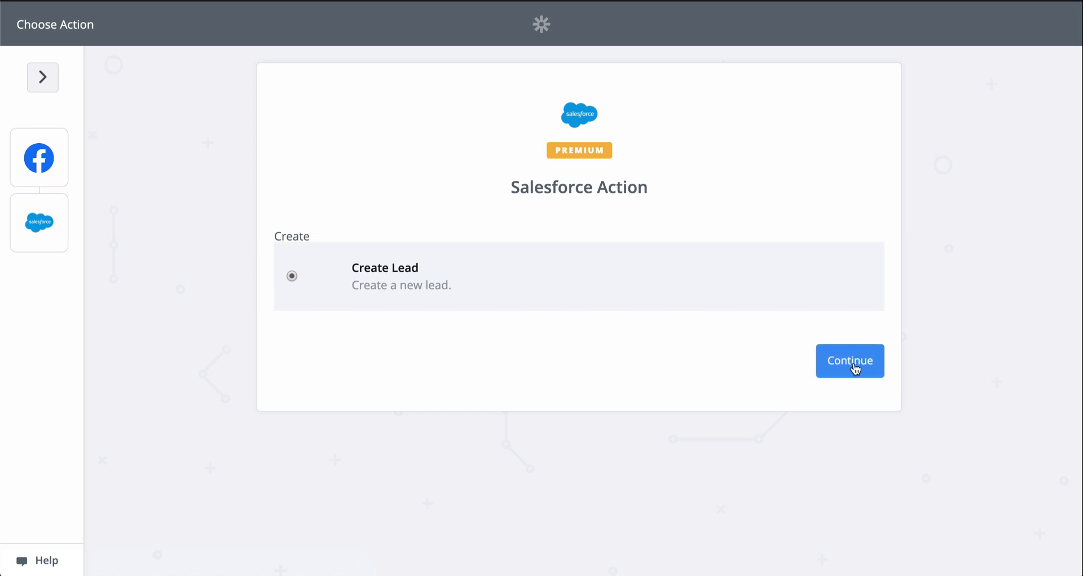
Confirm Create Lead, authorize and select the Salesforce account, and save.
{"action": "left_click", "coordinate": [849, 361]}
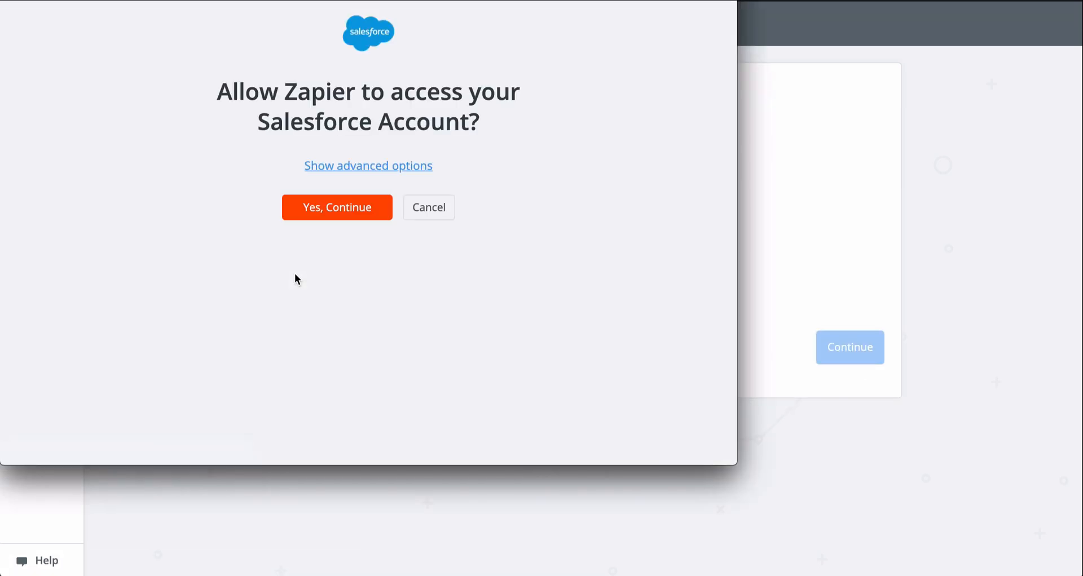
{"action": "left_click", "coordinate": [337, 207]}
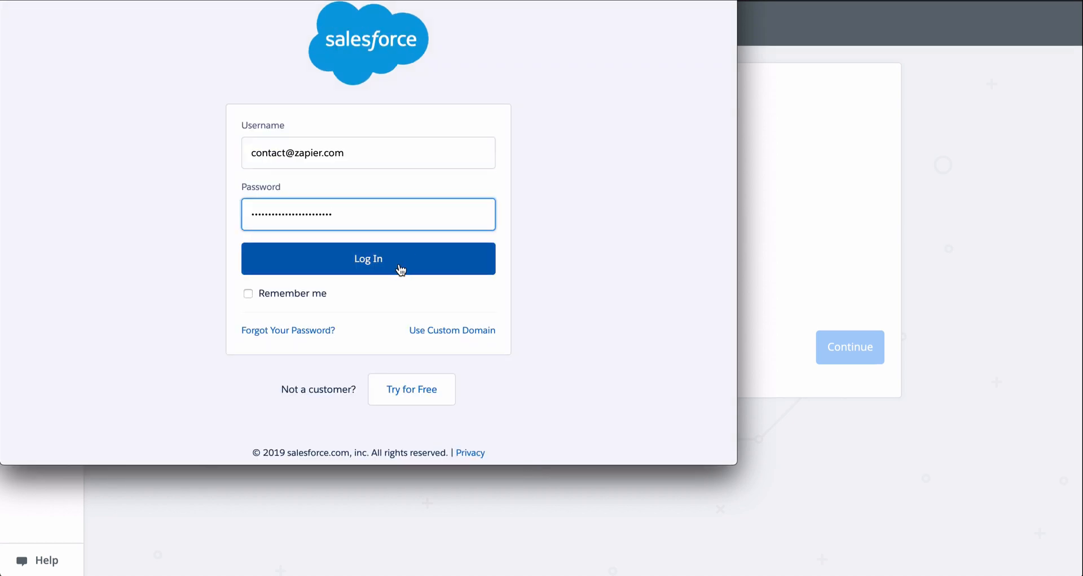
{"action": "left_click", "coordinate": [368, 258]}
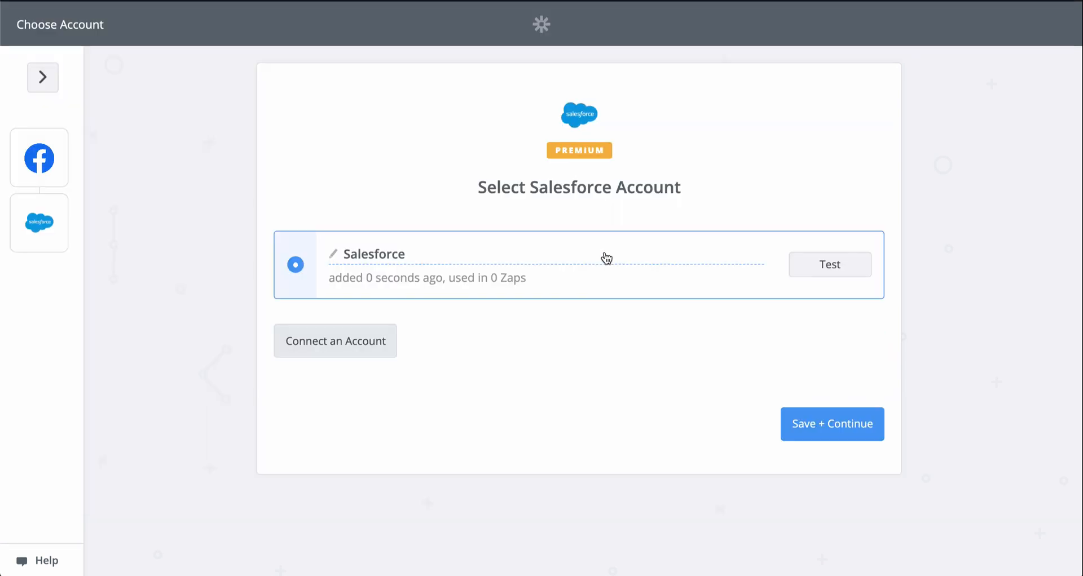
{"action": "left_click", "coordinate": [831, 424]}
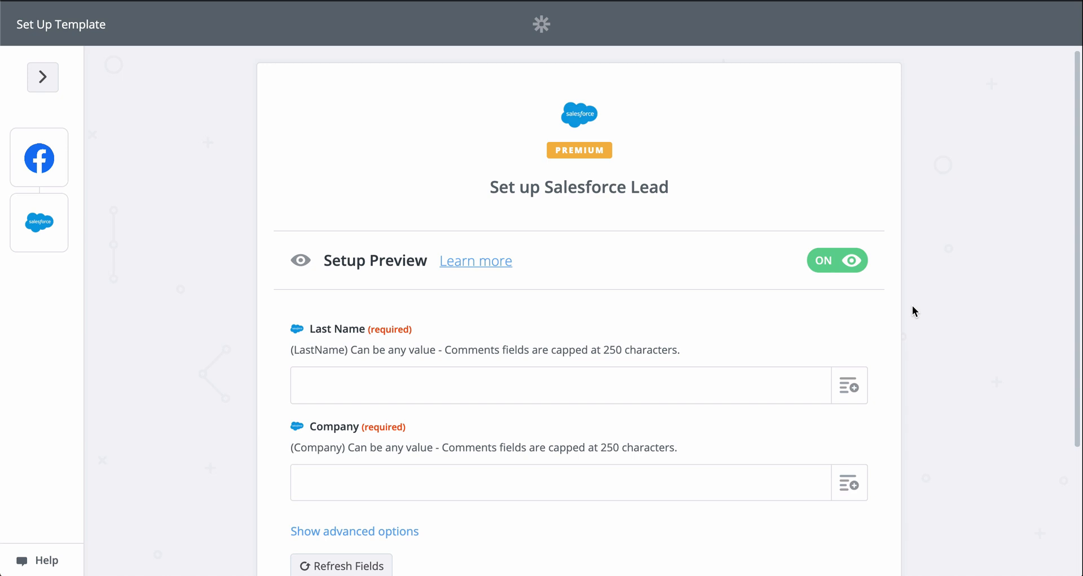
Map Last Name to the lead's Full Name and Company to Company Name.
{"action": "scroll", "scroll_direction": "down", "scroll_amount": 3}
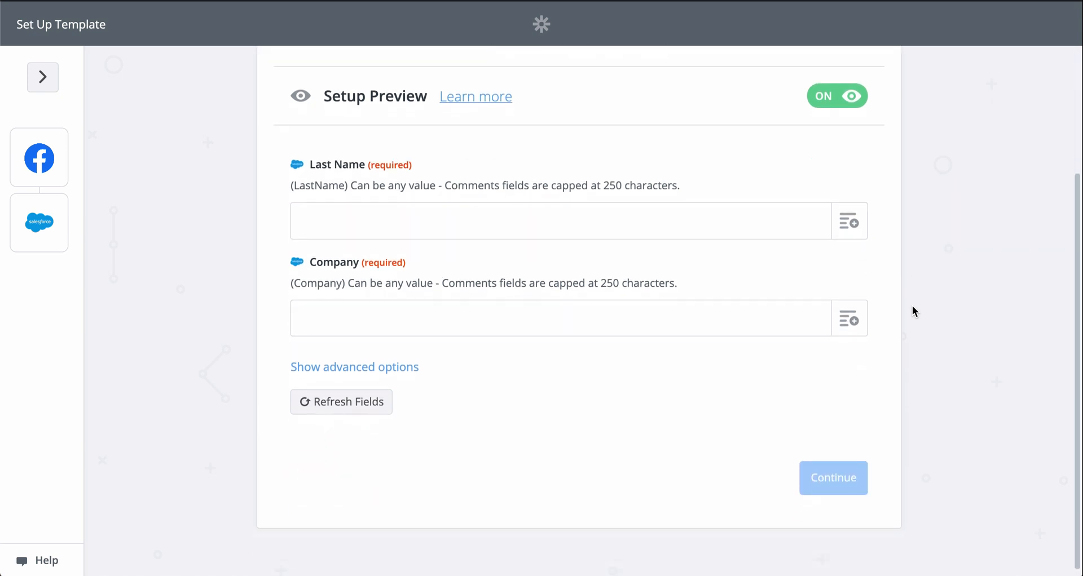
{"action": "left_click", "coordinate": [849, 221]}
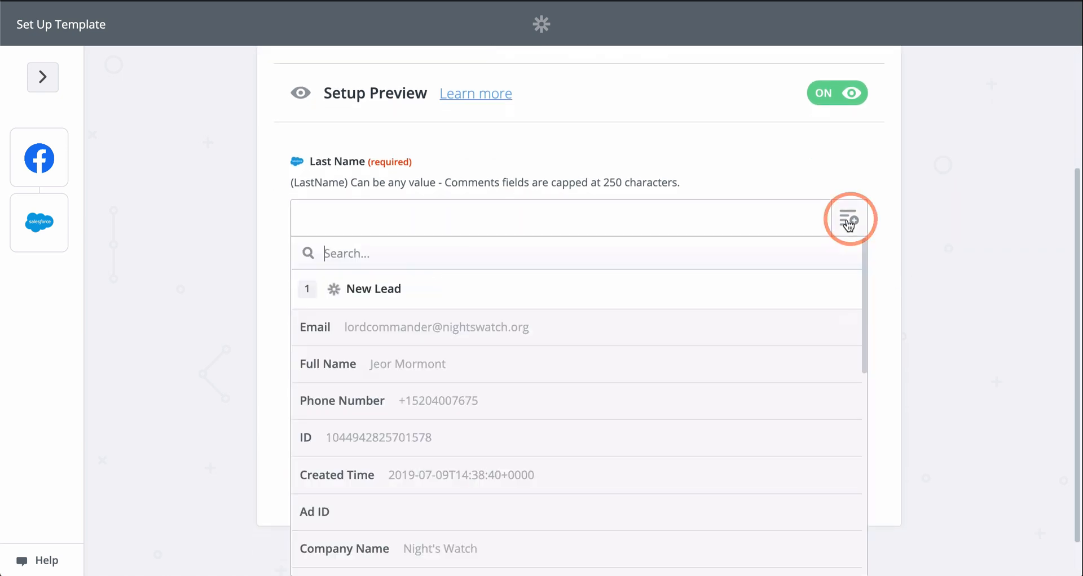
{"action": "mouse_move", "coordinate": [683, 368]}
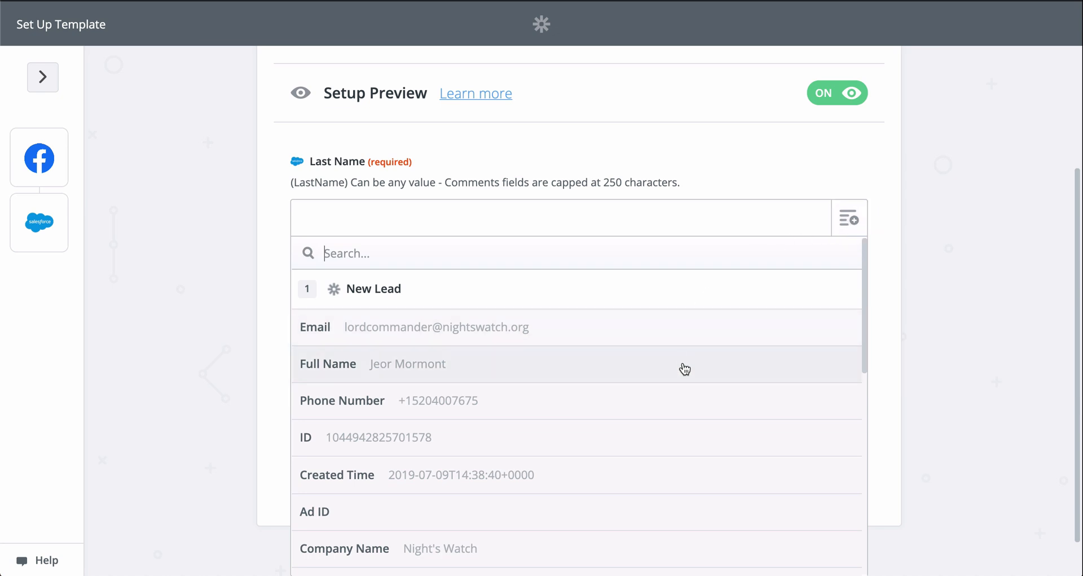
{"action": "left_click", "coordinate": [406, 364]}
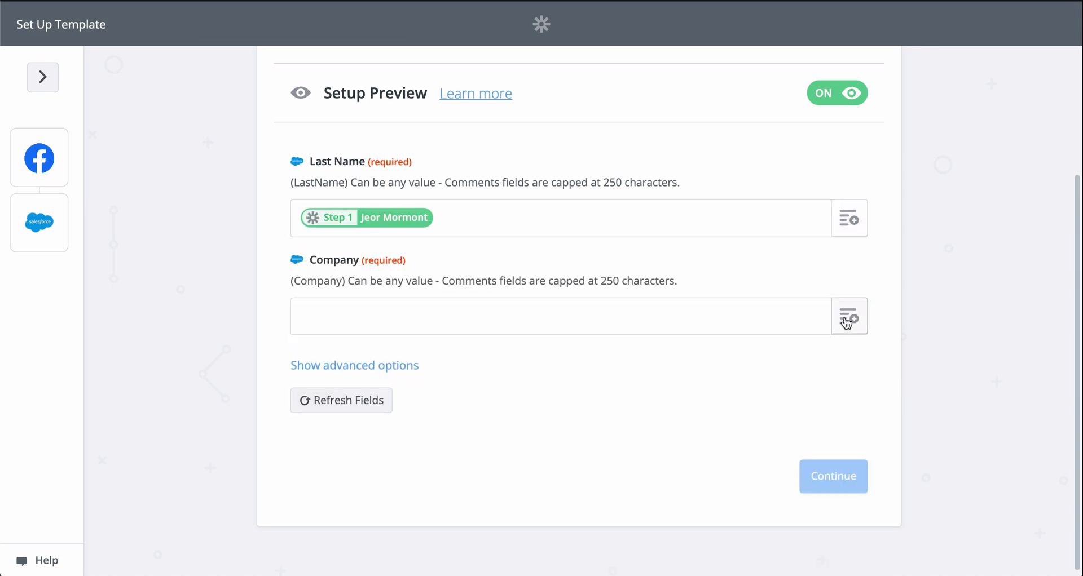
{"action": "left_click", "coordinate": [849, 316]}
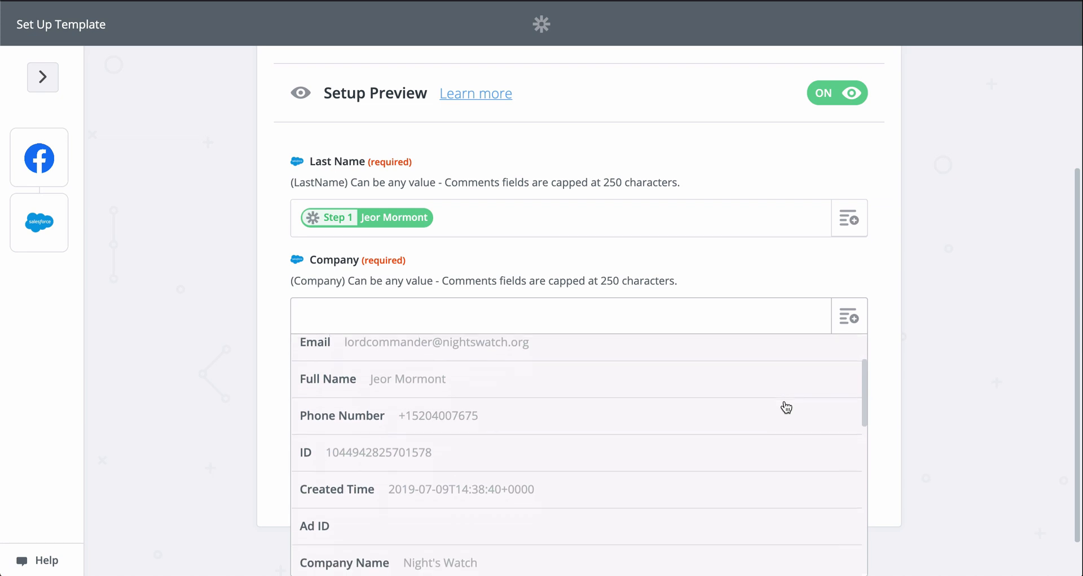
{"action": "left_click", "coordinate": [439, 563]}
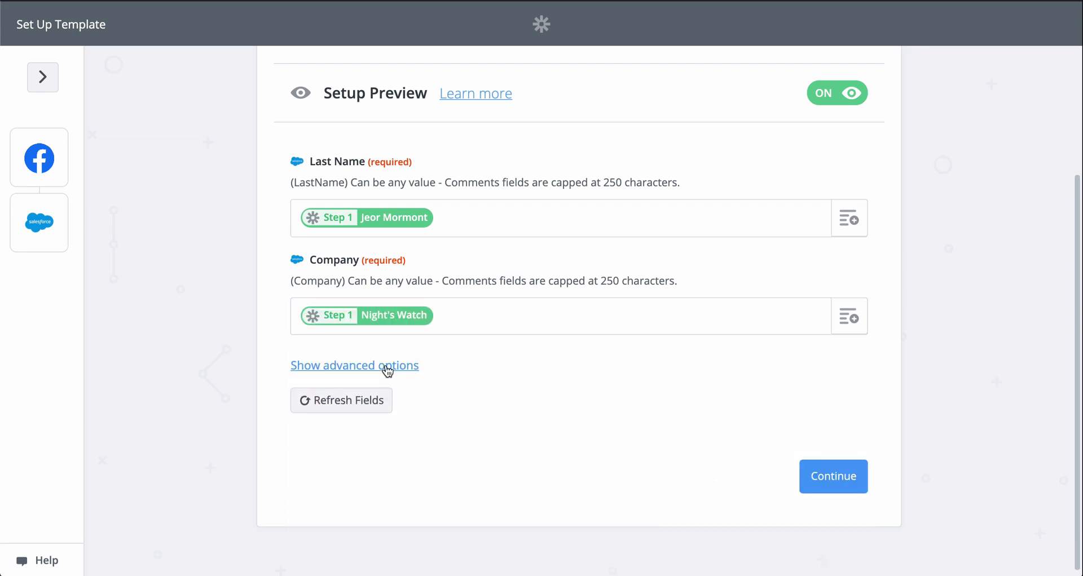
Map the advanced Email field to the lead's email and continue to testing.
{"action": "left_click", "coordinate": [354, 365]}
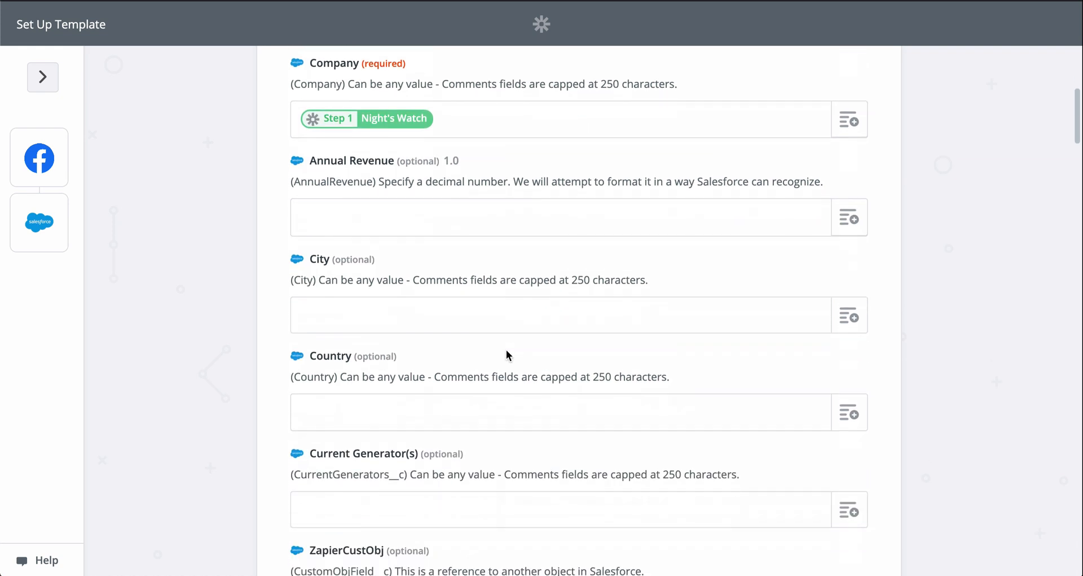
{"action": "scroll", "scroll_direction": "down", "scroll_amount": 3}
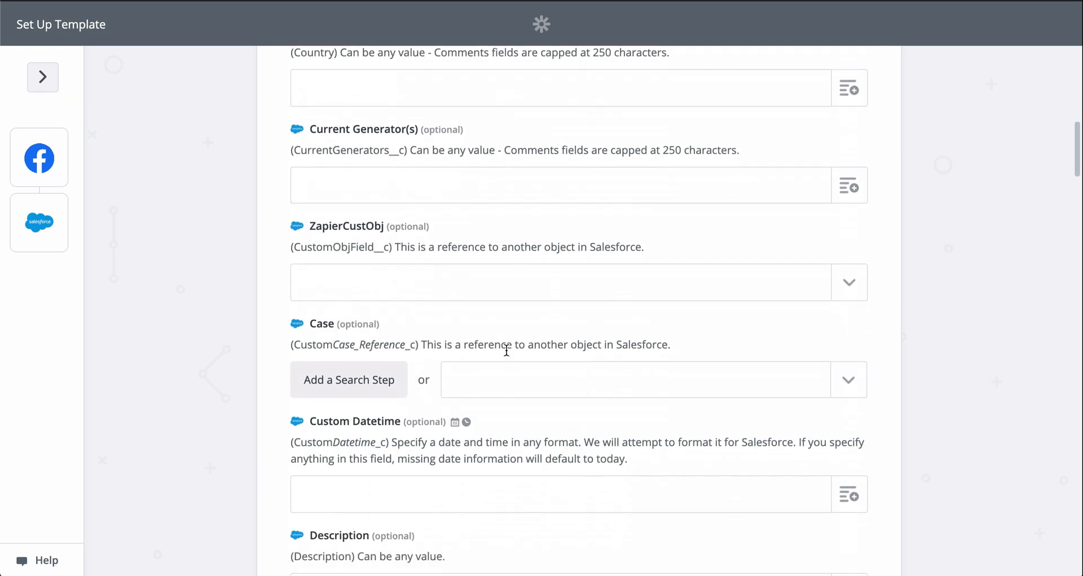
{"action": "scroll", "scroll_direction": "down", "scroll_amount": 3}
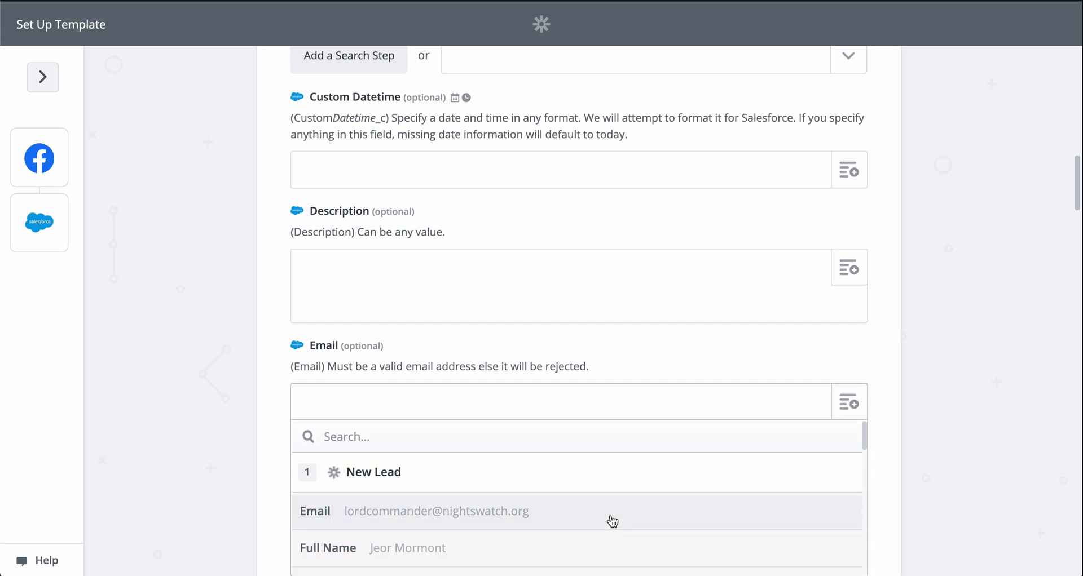
{"action": "left_click", "coordinate": [435, 510]}
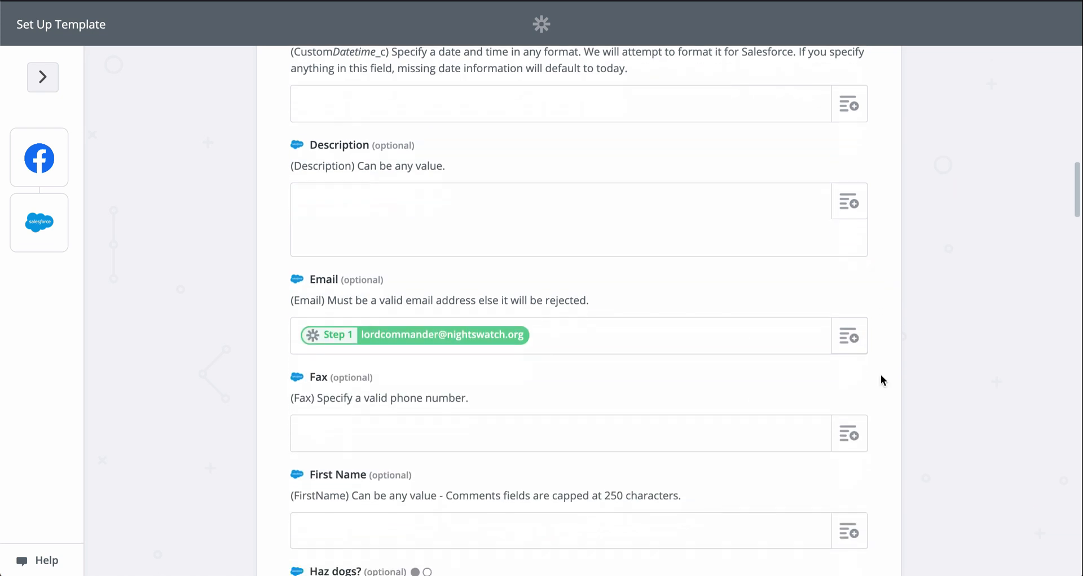
{"action": "scroll", "scroll_direction": "down", "scroll_amount": 3}
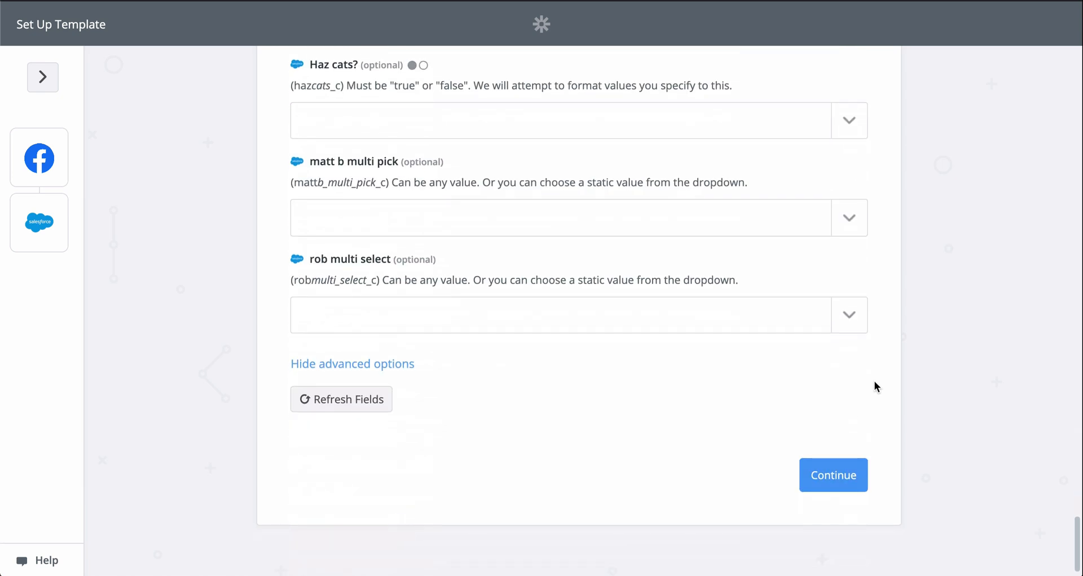
{"action": "left_click", "coordinate": [833, 474]}
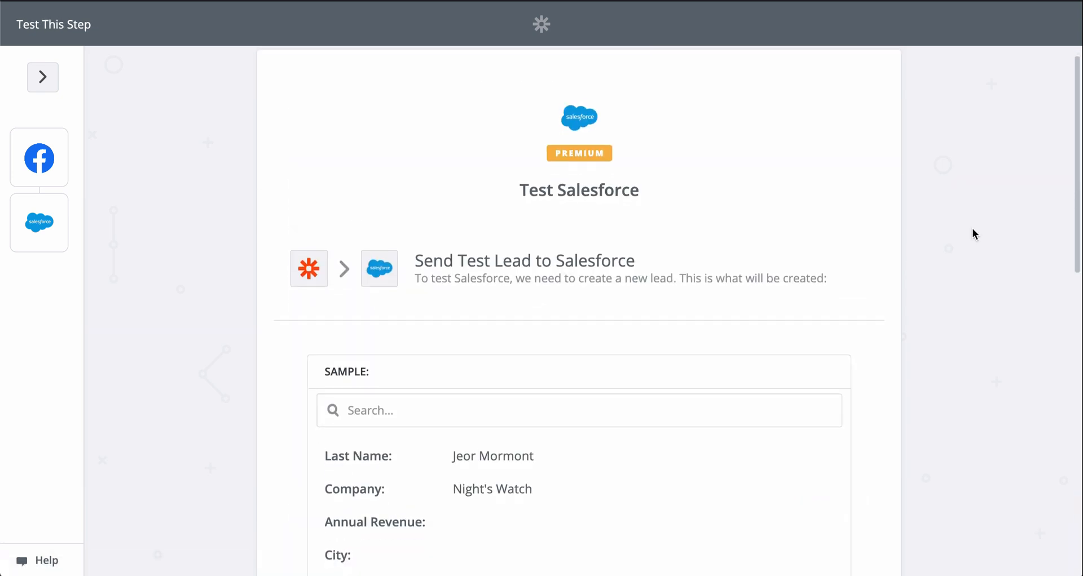
Send the Jeor Mormont test lead to Salesforce.
{"action": "scroll", "scroll_direction": "down", "scroll_amount": 3}
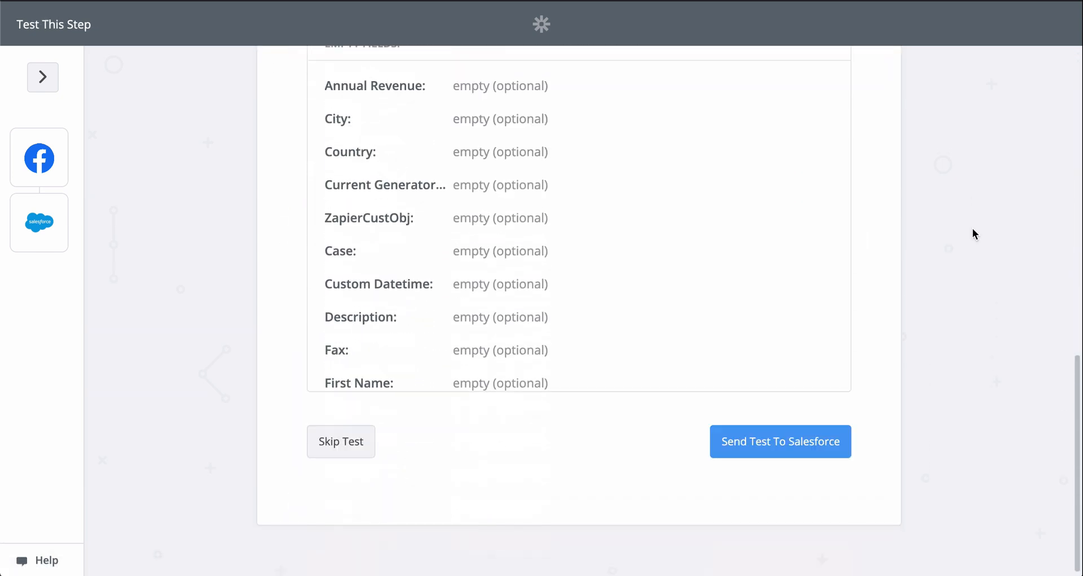
{"action": "left_click", "coordinate": [780, 442]}
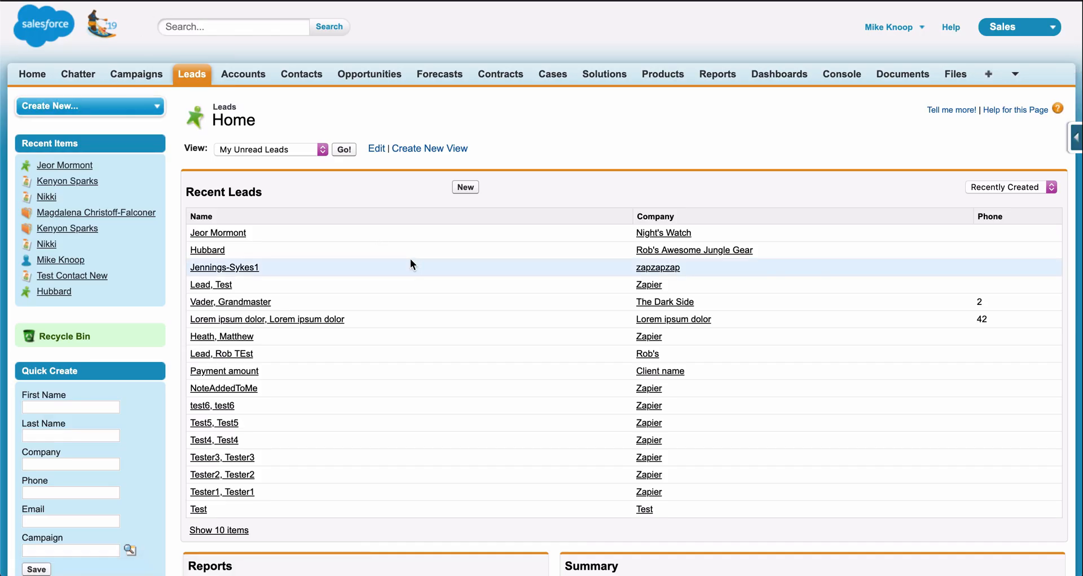
Open the Jeor Mormont record from Recent Leads and review its details.
{"action": "left_click", "coordinate": [218, 232]}
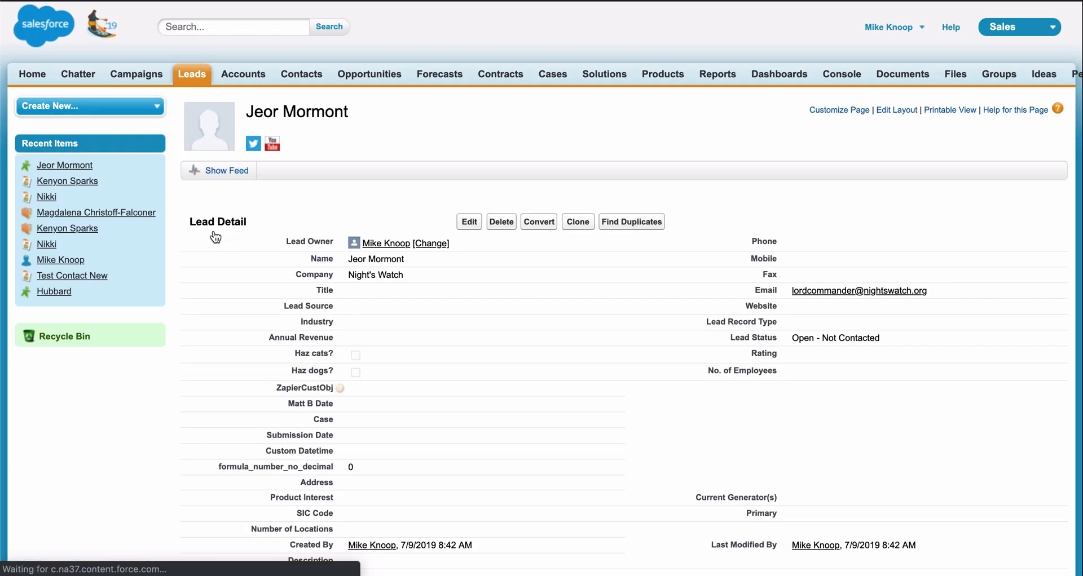
{"action": "scroll", "scroll_direction": "down", "scroll_amount": 3}
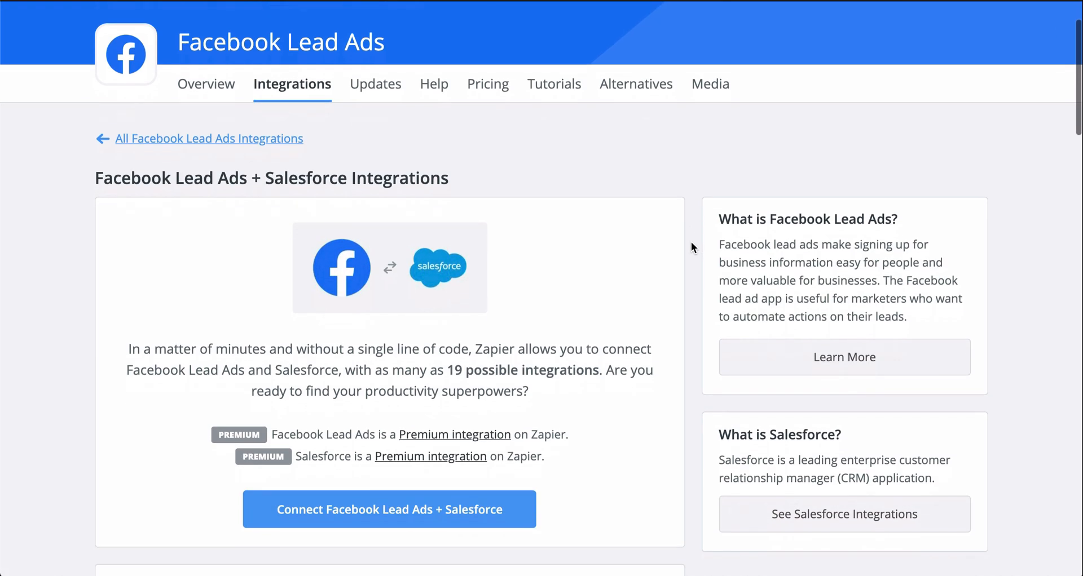
{"action": "scroll", "scroll_direction": "down", "scroll_amount": 3}
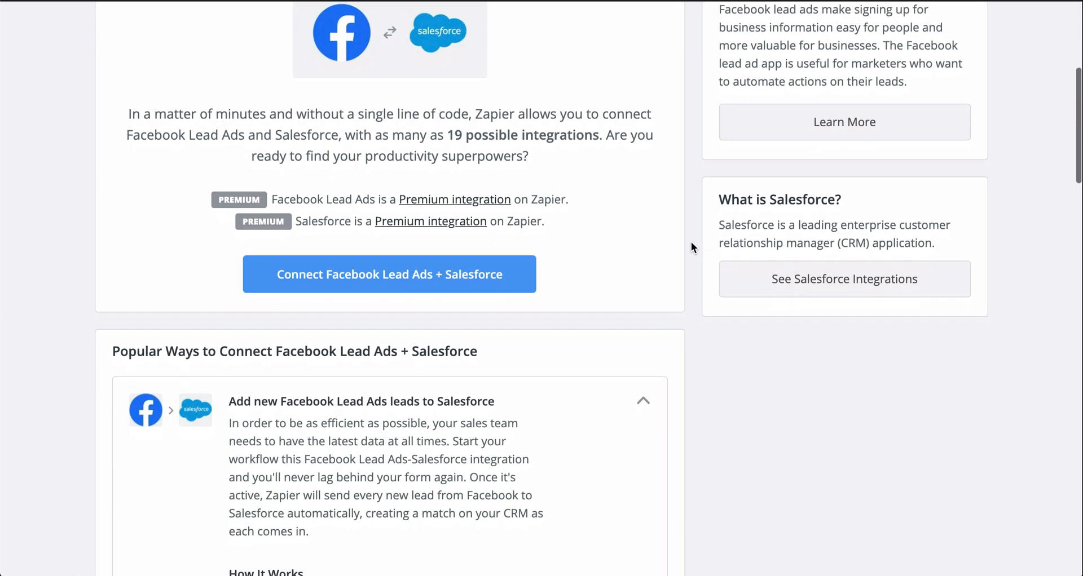
{"action": "scroll", "scroll_direction": "down", "scroll_amount": 3}
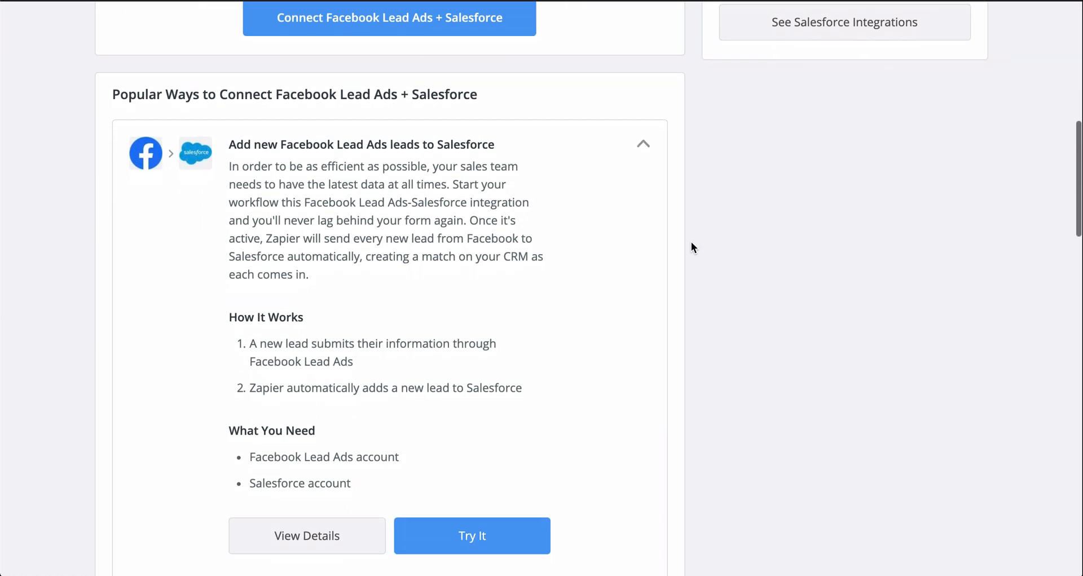
{"action": "scroll", "scroll_direction": "down", "scroll_amount": 3}
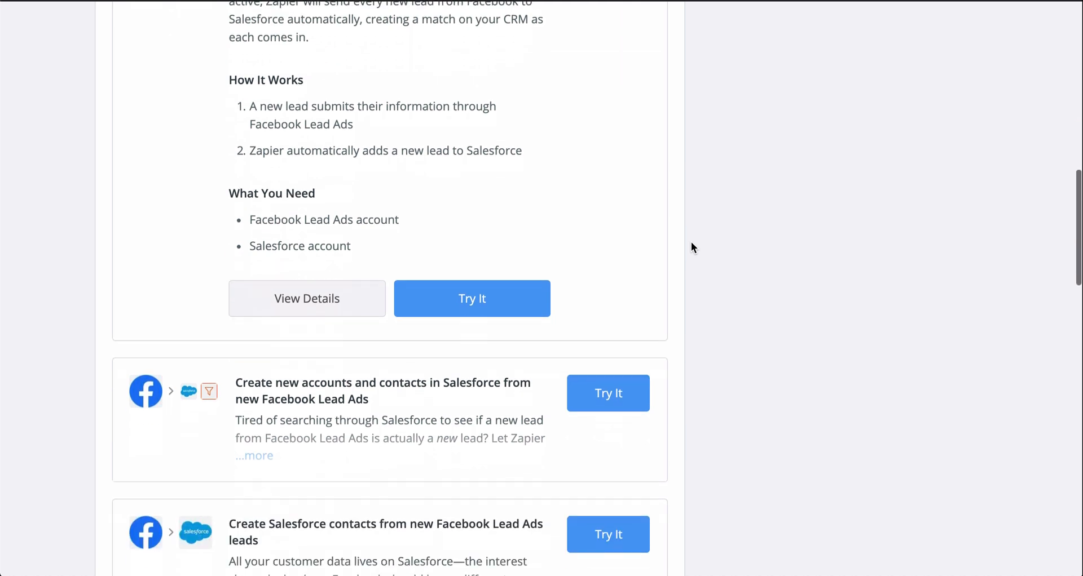
{"action": "scroll", "scroll_direction": "down", "scroll_amount": 3}
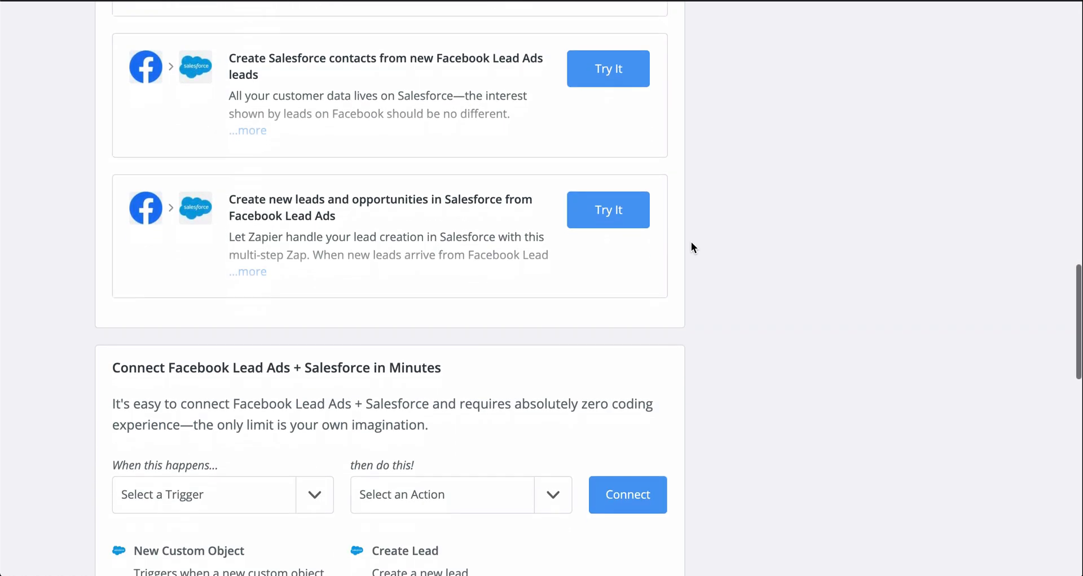
{"action": "scroll", "scroll_direction": "down", "scroll_amount": 3}
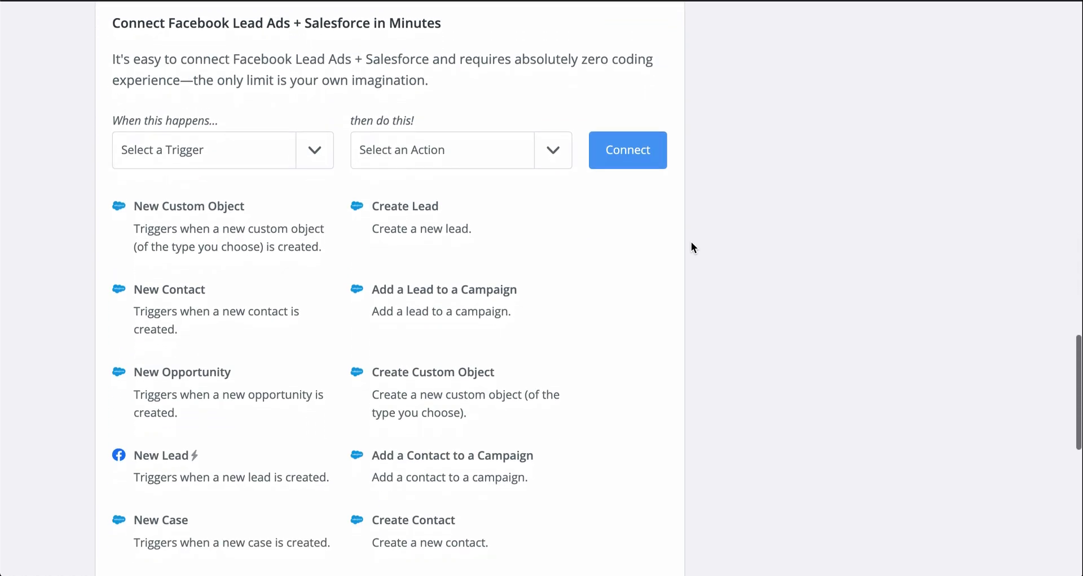